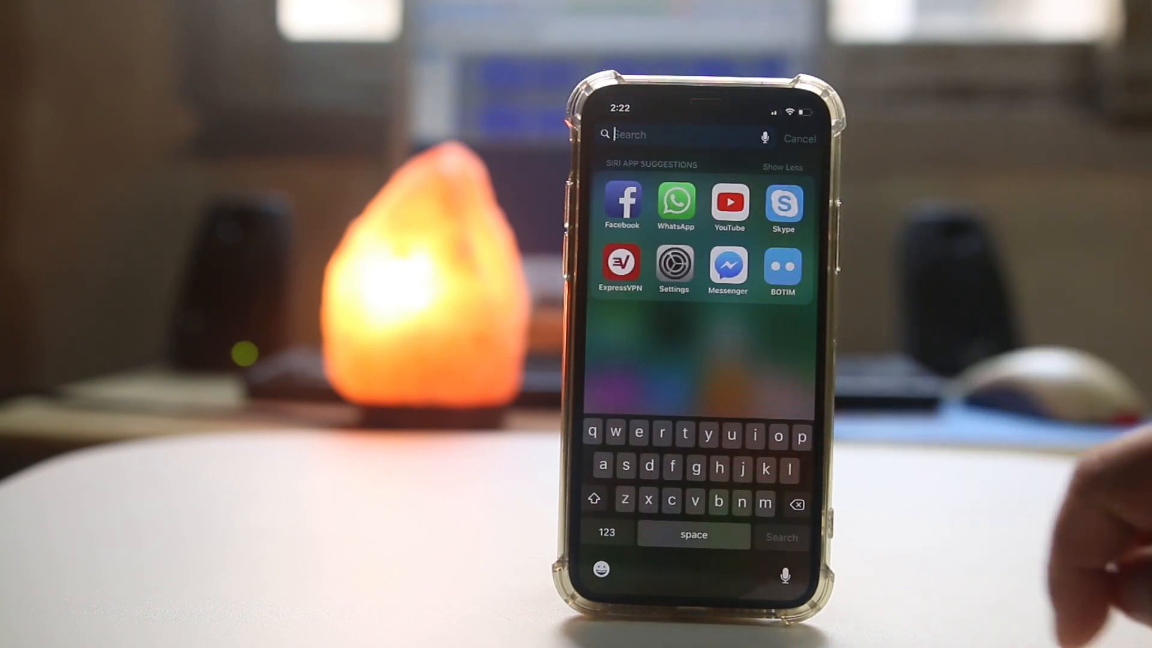
# - Search Spotlight for 'adsense' to confirm the AdSense app is installed, then return home
pyautogui.write('adsen')
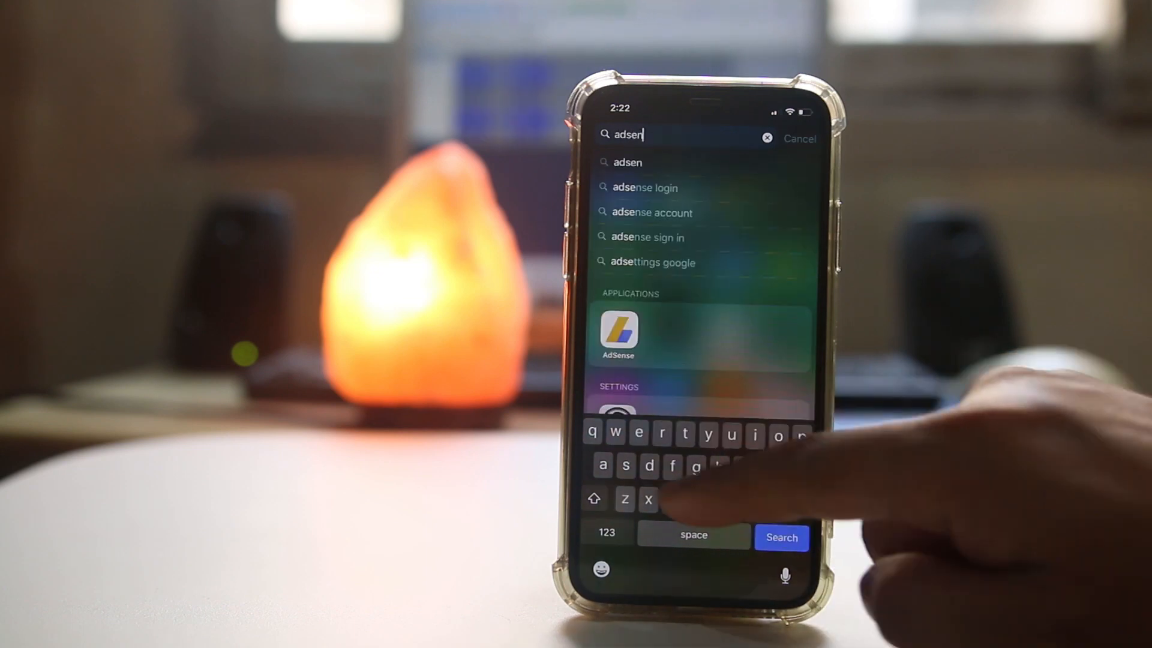
pyautogui.write('se')
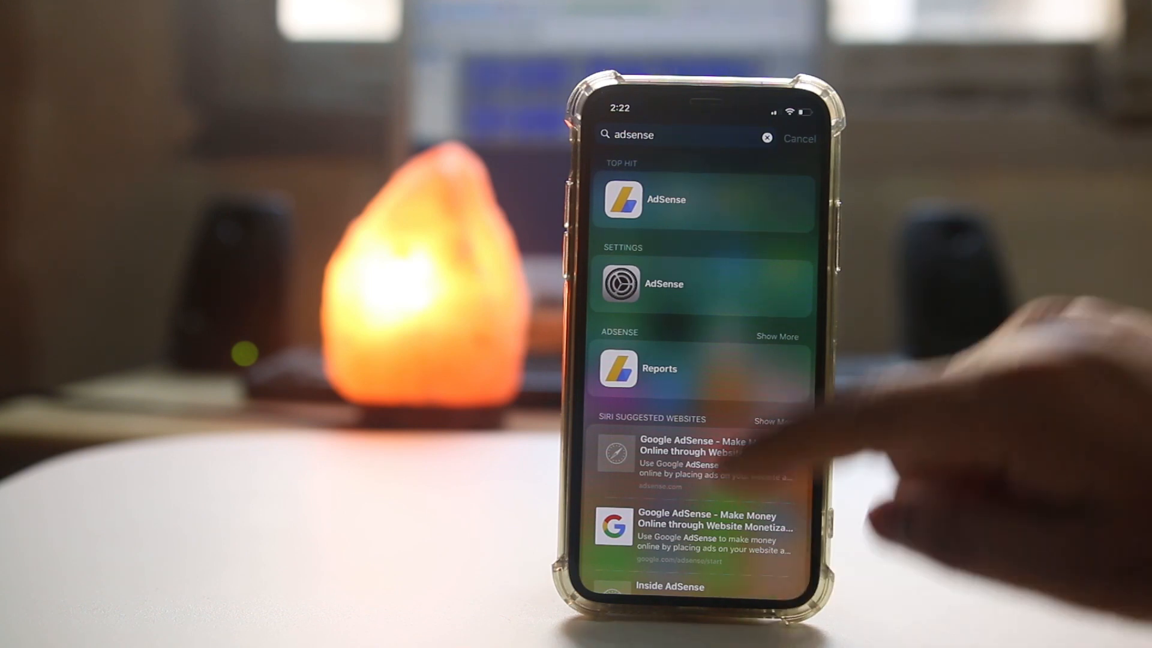
pyautogui.click(799, 138)
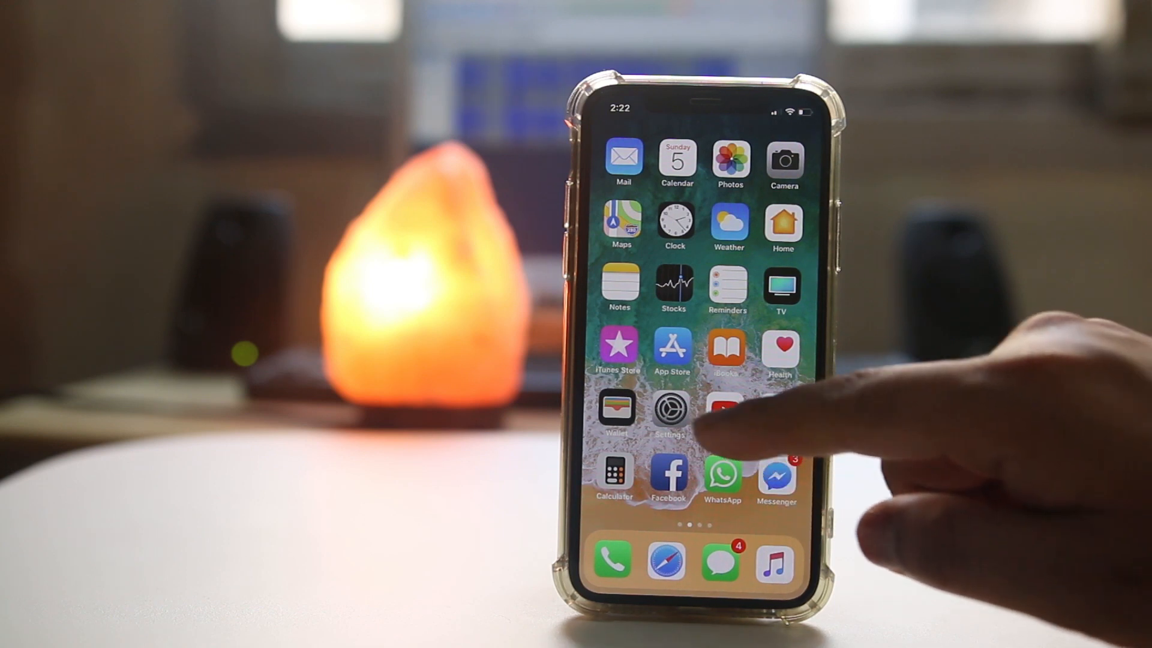
# - Open Settings and go to General > Restrictions to reach the passcode prompt
pyautogui.click(669, 412)
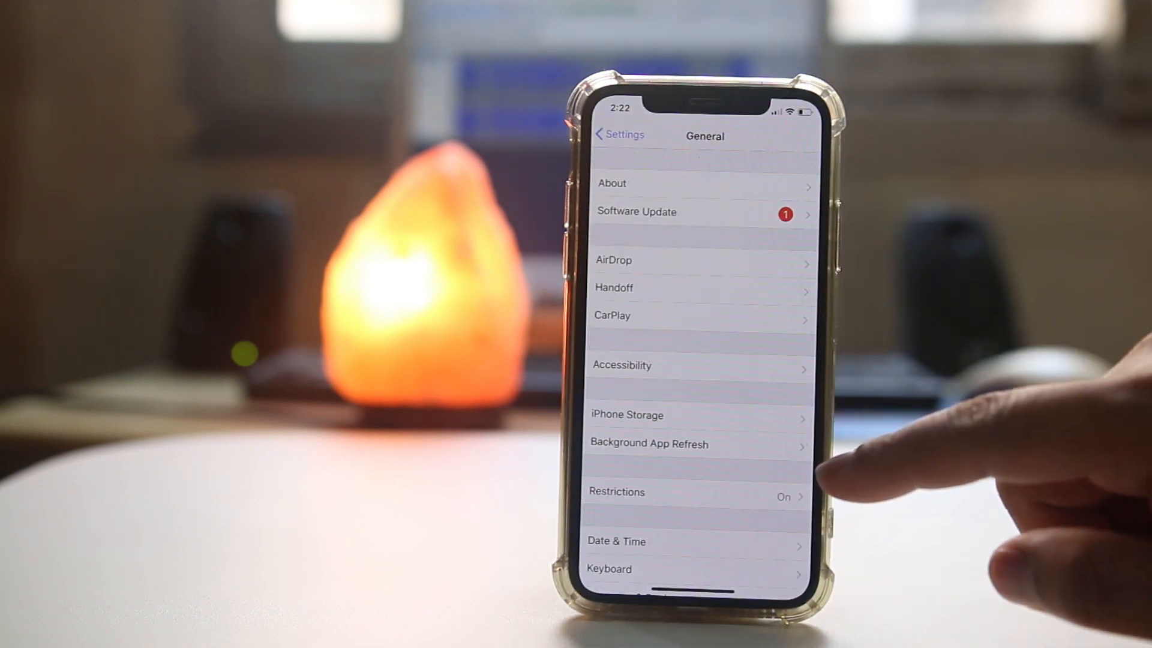
pyautogui.click(615, 491)
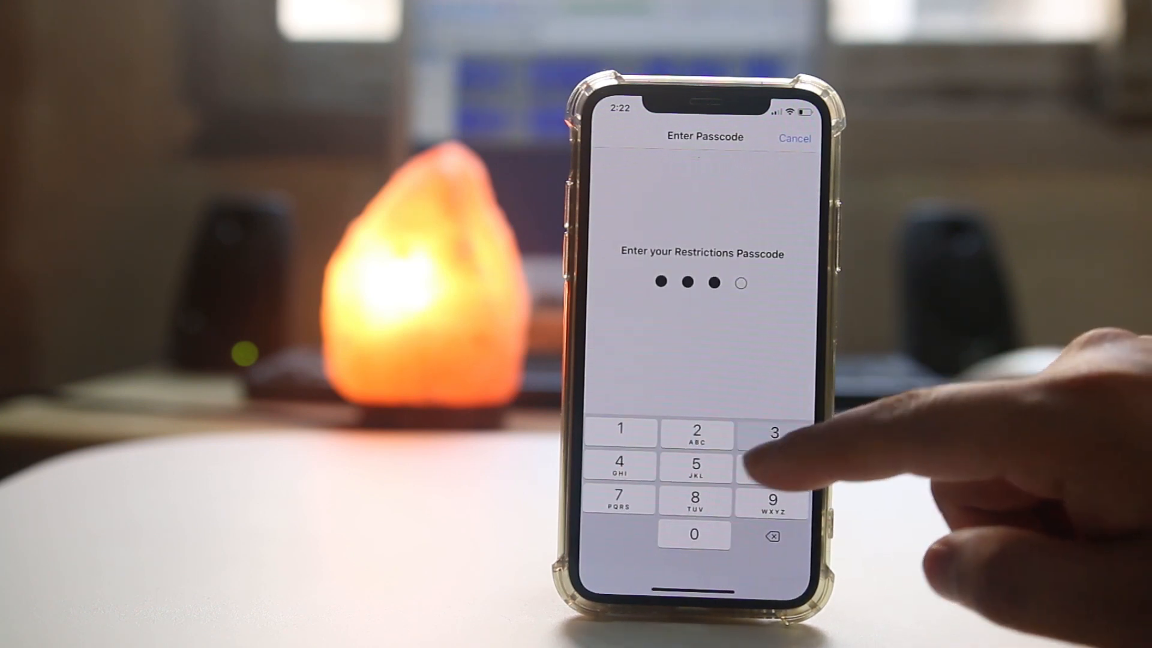
# - Unlock Restrictions, switch Safari off and back on, and scroll the allowed apps
pyautogui.click(773, 432)
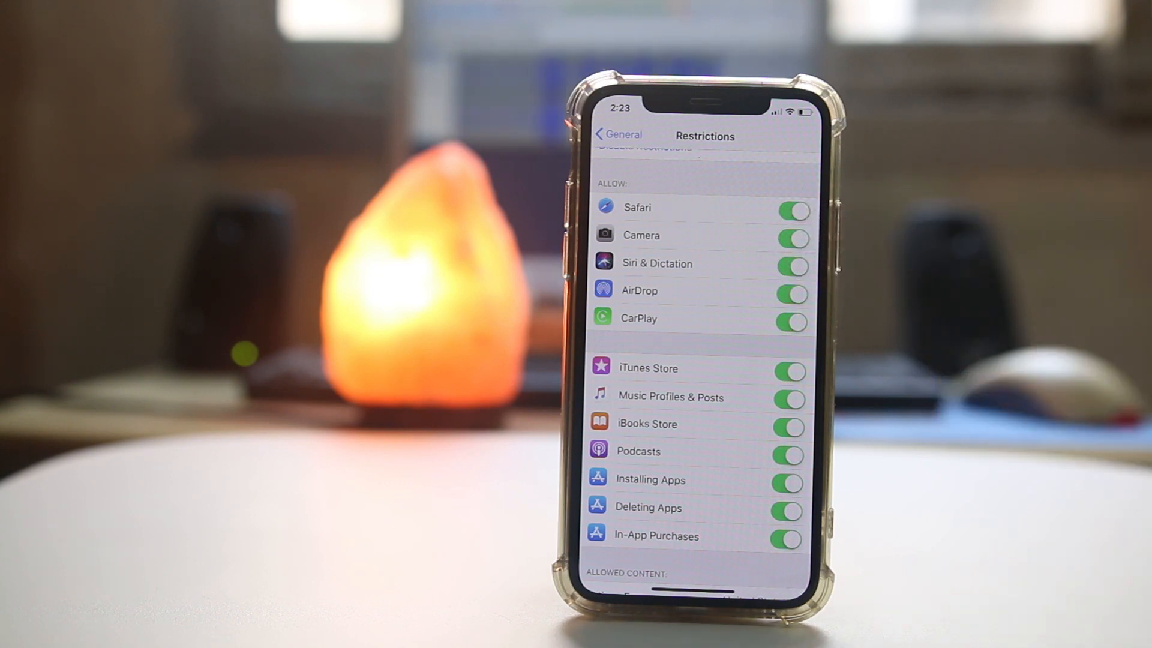
pyautogui.click(792, 212)
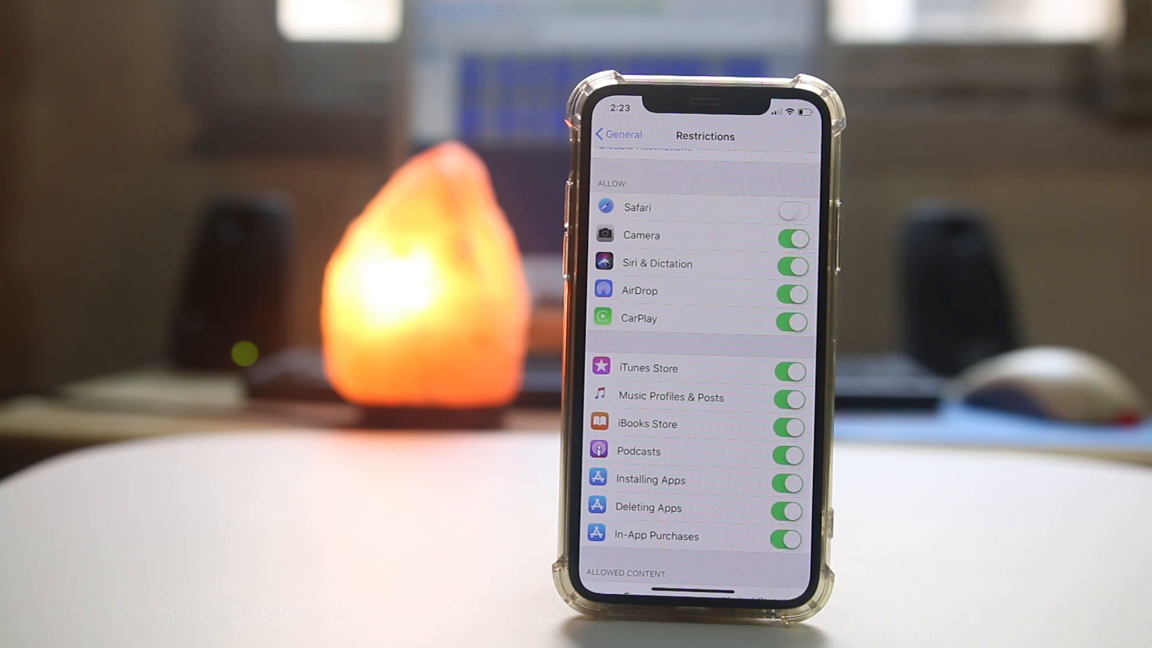
pyautogui.click(793, 211)
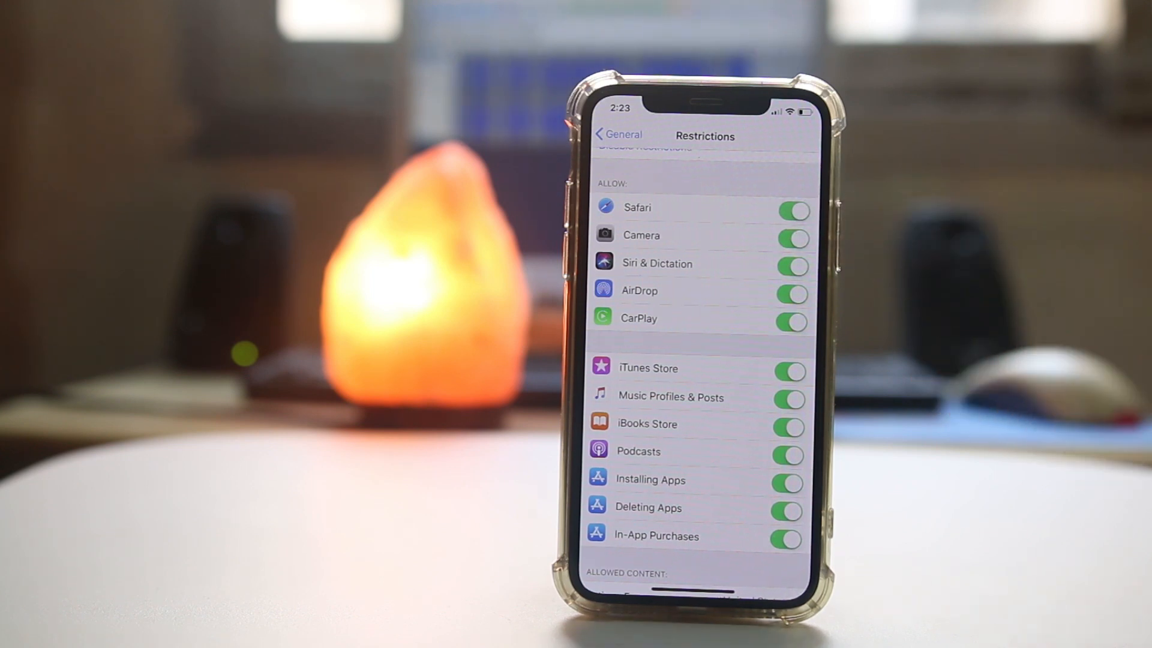
pyautogui.scroll(-3)
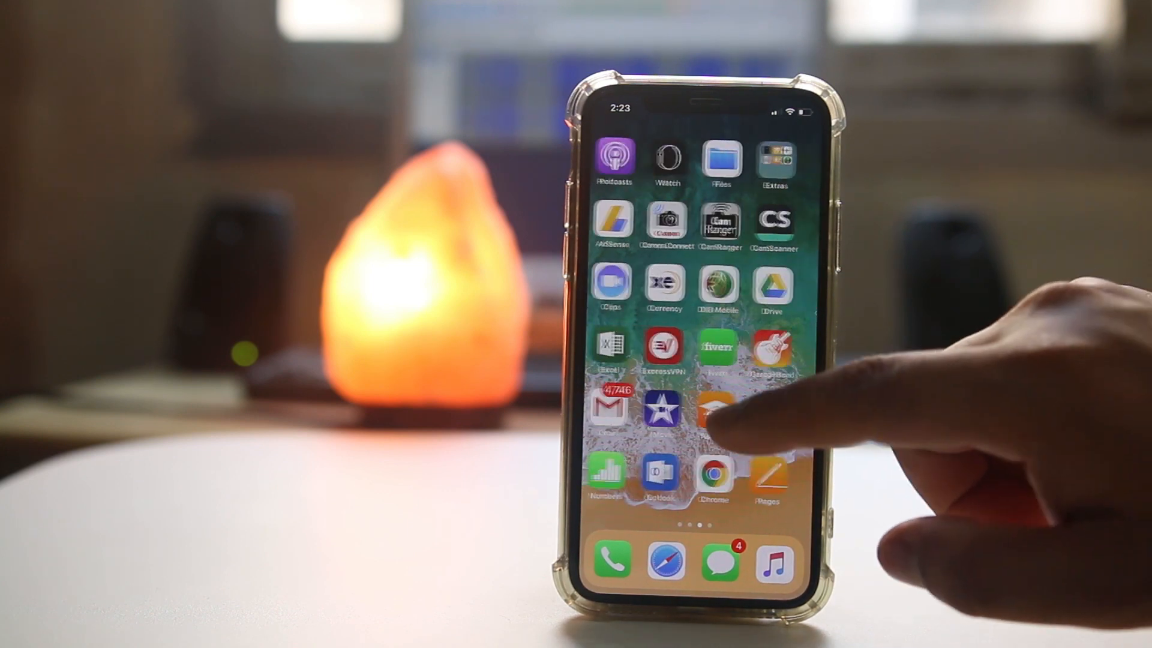
# - Go to Settings > General > Reset and choose Reset Home Screen Layout
pyautogui.click(717, 415)
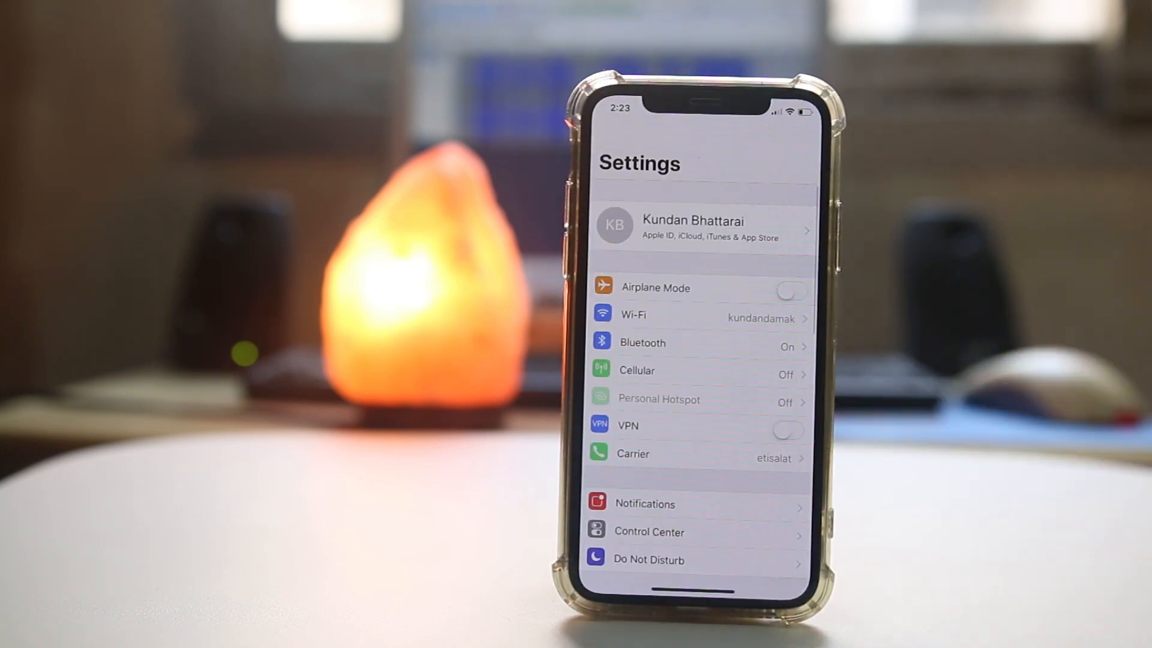
pyautogui.scroll(-3)
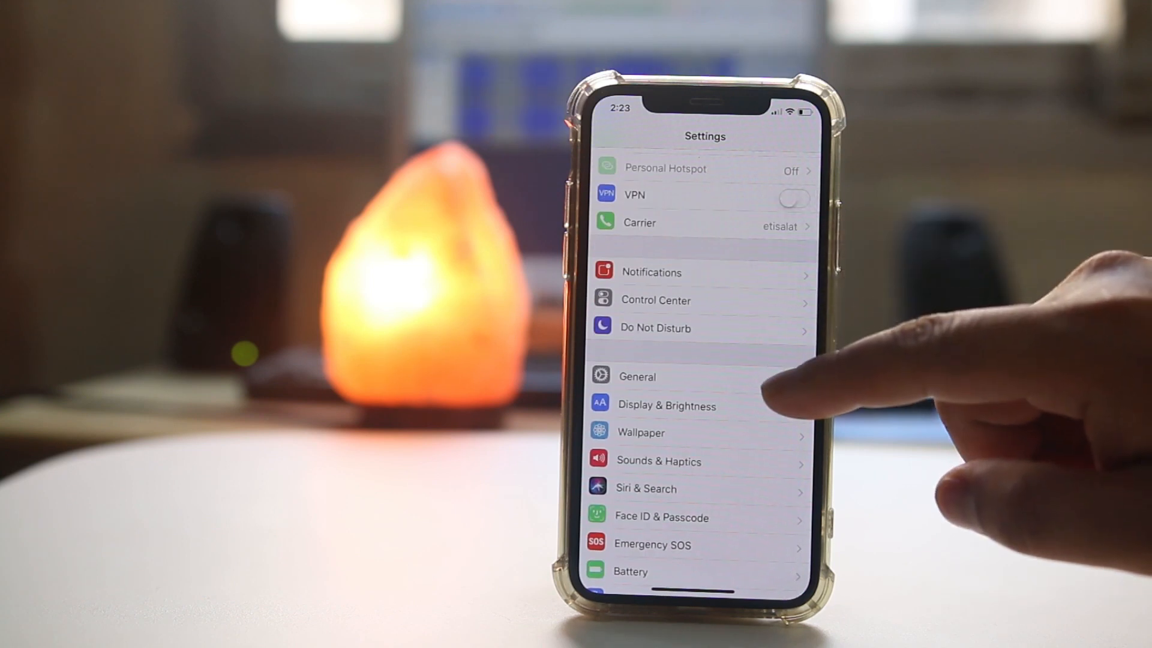
pyautogui.click(637, 377)
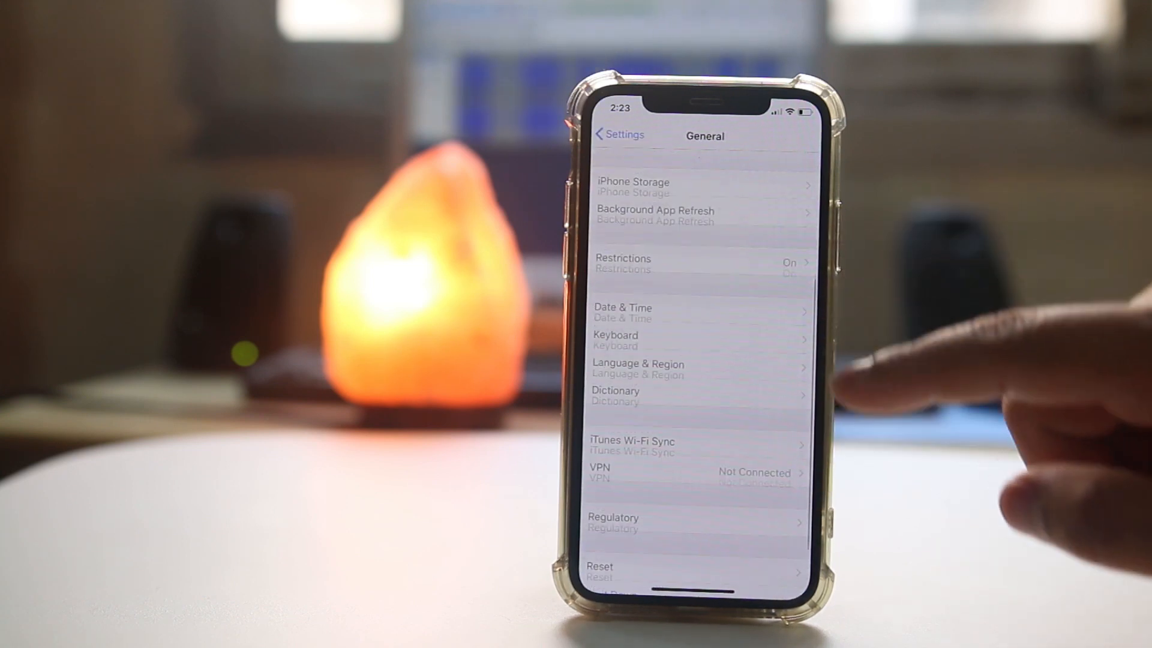
pyautogui.click(600, 572)
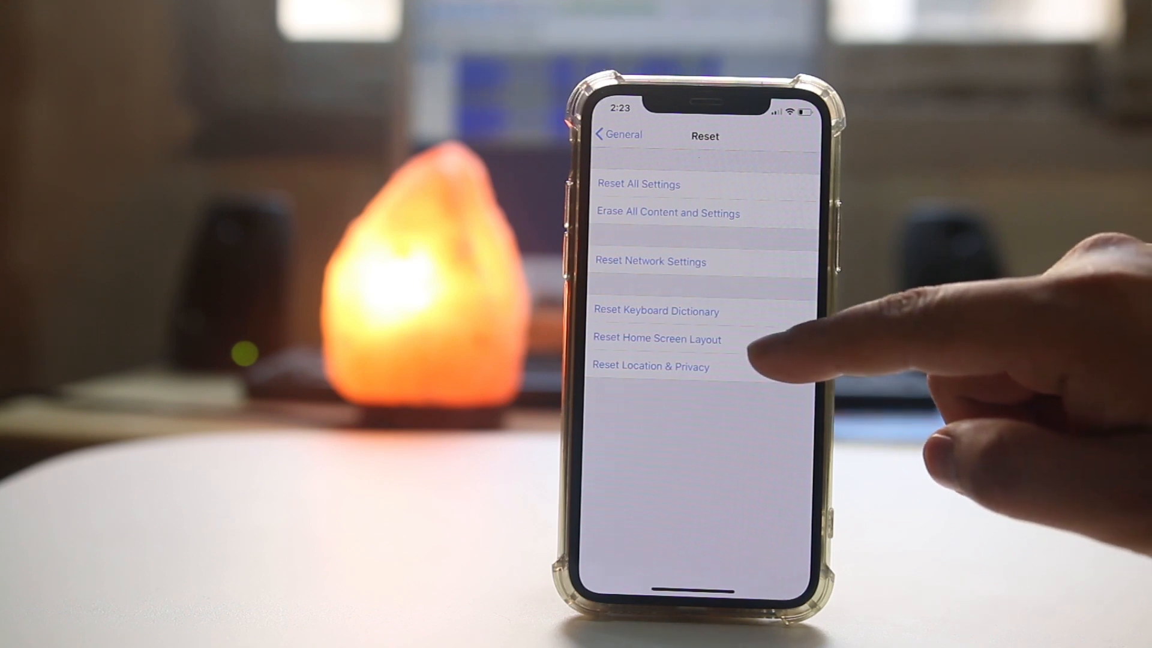
pyautogui.click(655, 338)
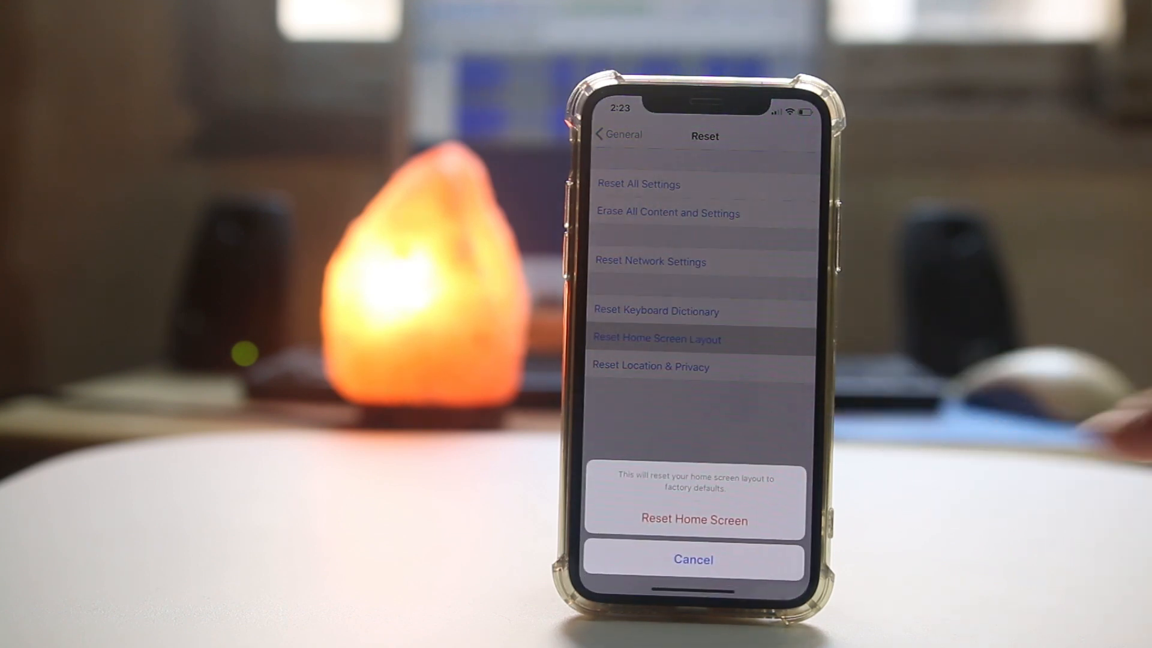